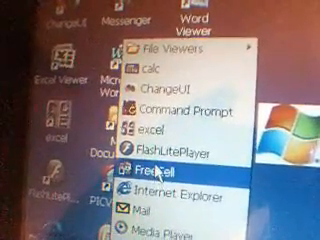
{"action": "mouse_move", "coordinate": [182, 107]}
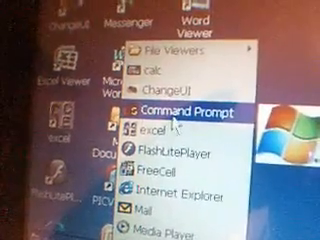